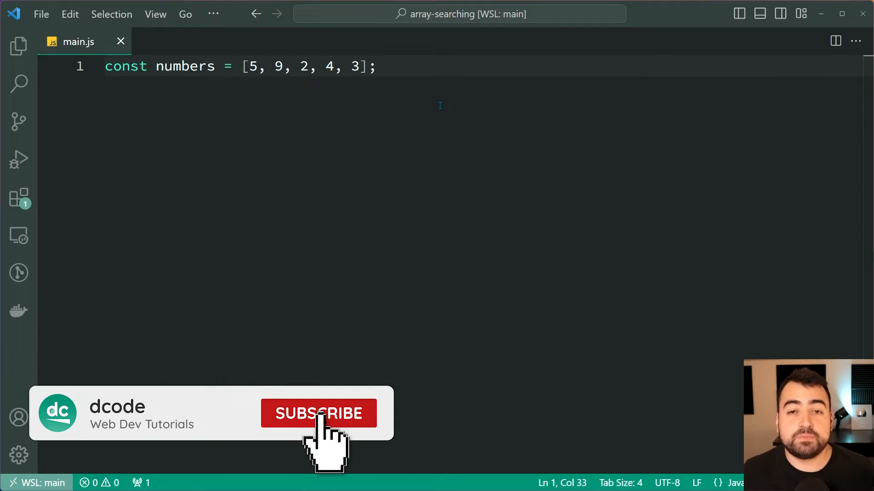
# - Define containsFour on line 2 as numbers.indexOf(4) > -1
pyautogui.click(318, 414)
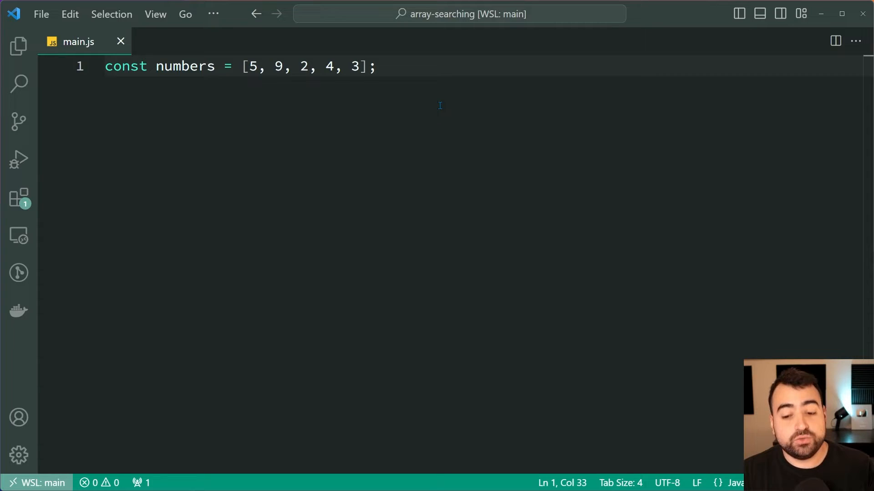
pyautogui.write('const cont')
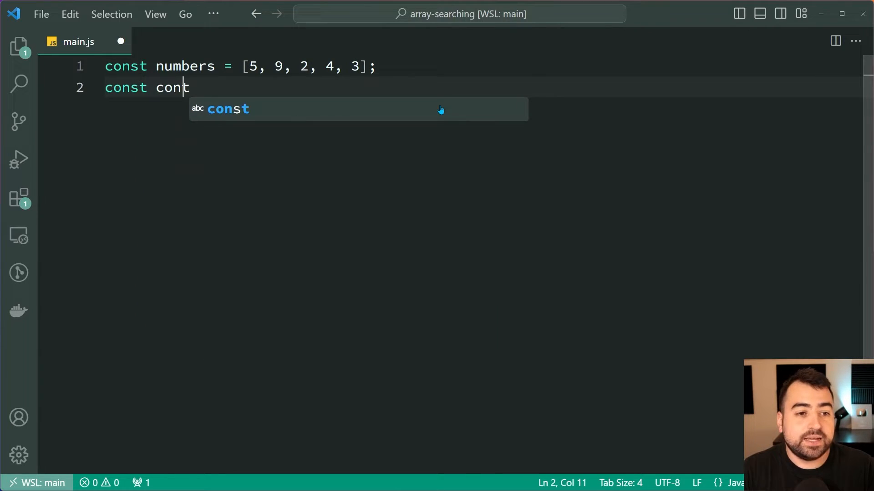
pyautogui.write('ainsFour =')
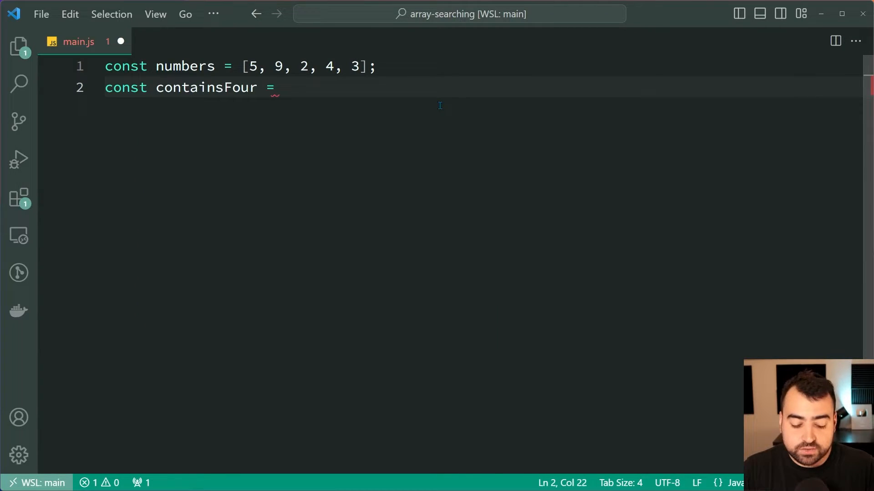
pyautogui.write('numbers.indexOf(4')
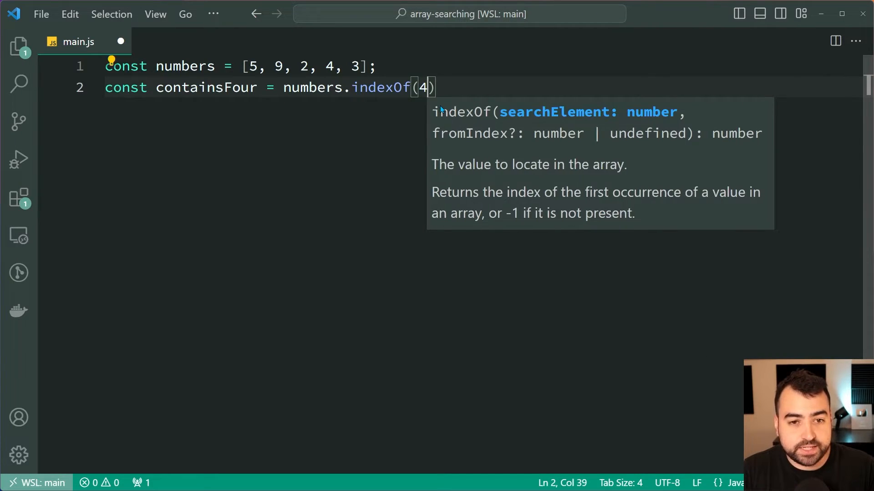
pyautogui.write('!==')
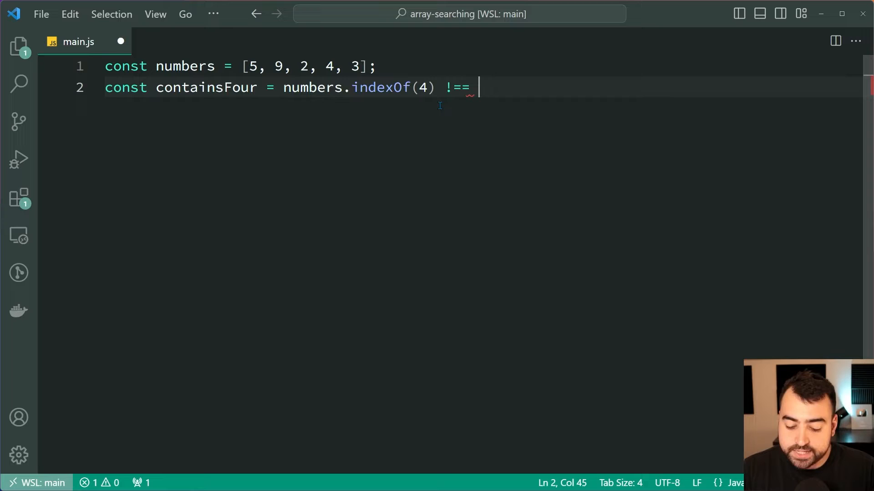
pyautogui.write('-1')
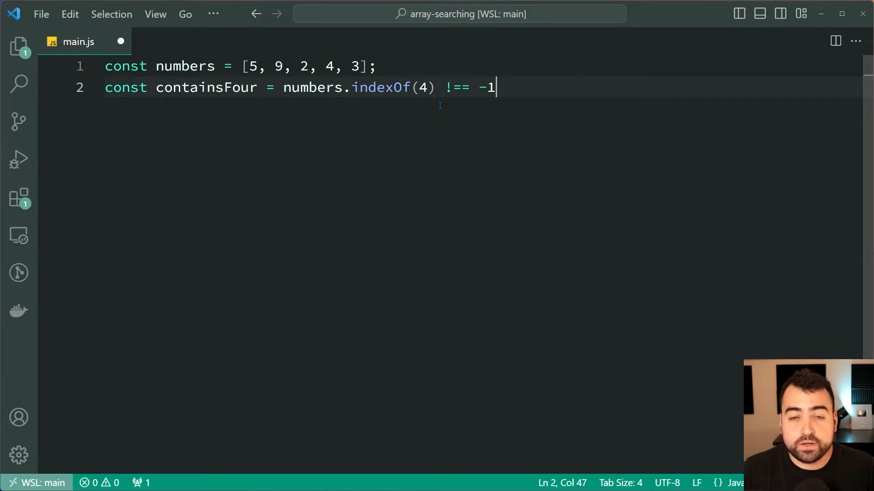
pyautogui.press('BackSpace')
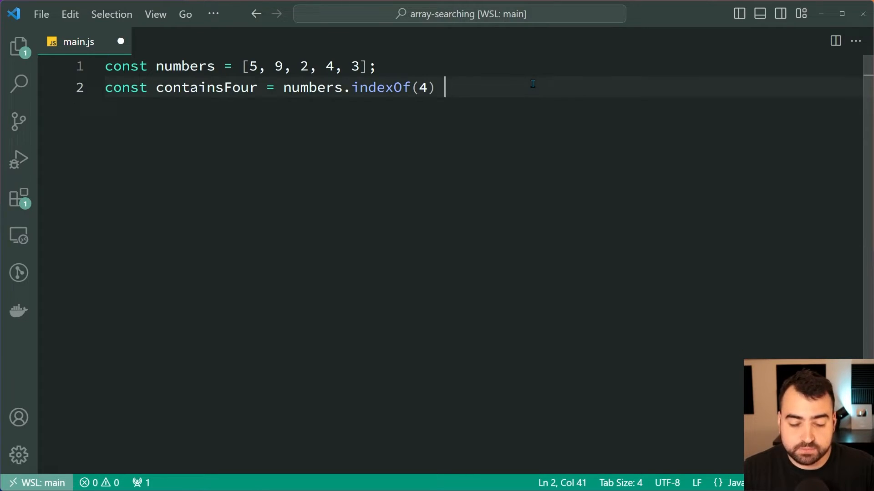
pyautogui.write('> -1;')
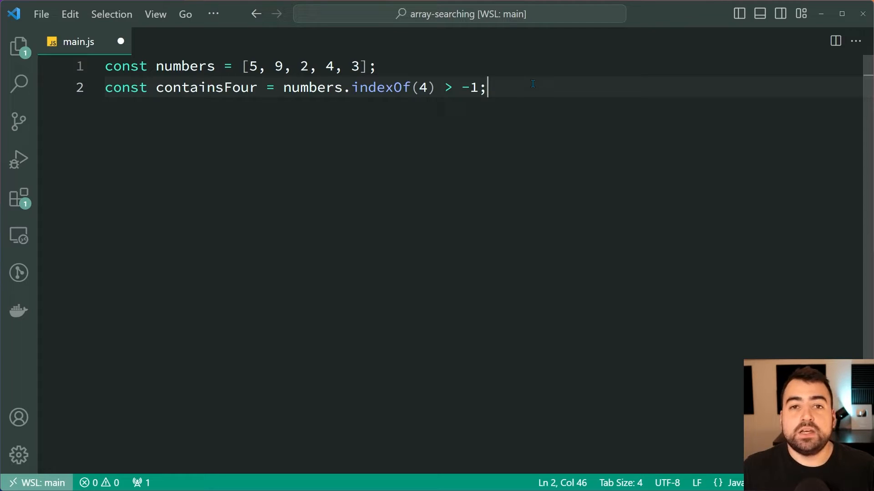
pyautogui.moveTo(504, 181)
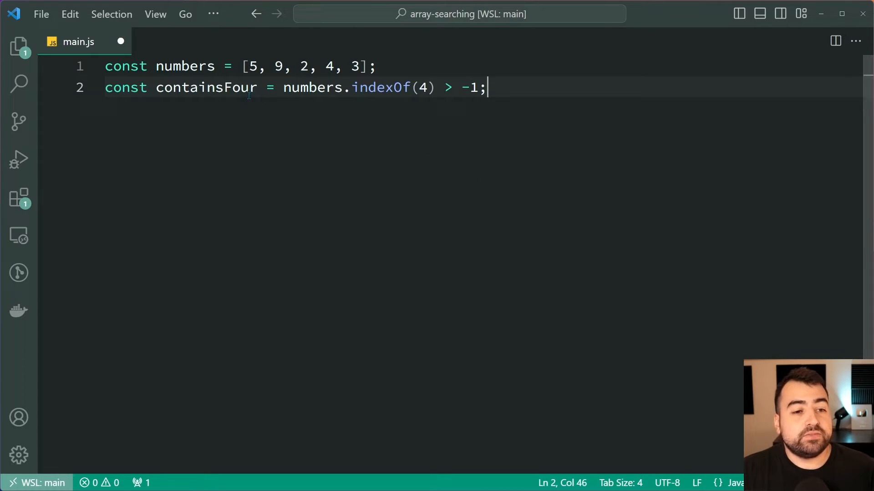
pyautogui.doubleClick(206, 87)
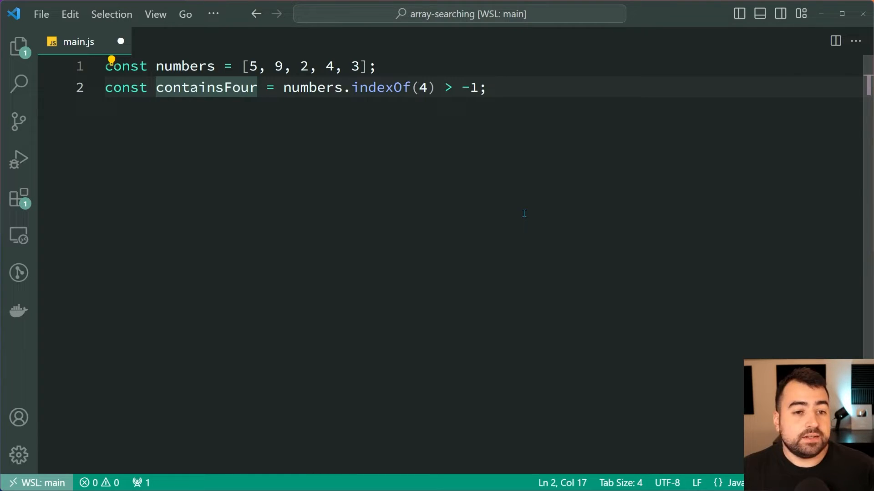
# - Add console.log(containsFour) on line 4 and save main.js
pyautogui.write('console')
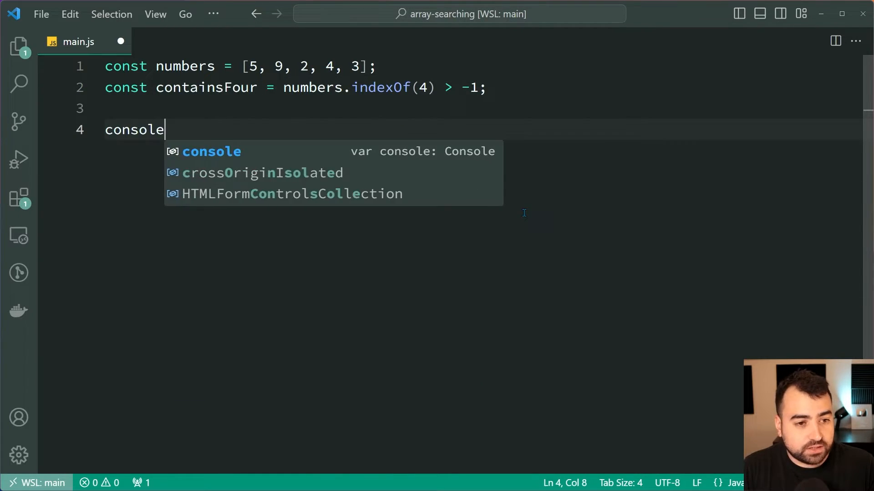
pyautogui.write('.log(containsFour);')
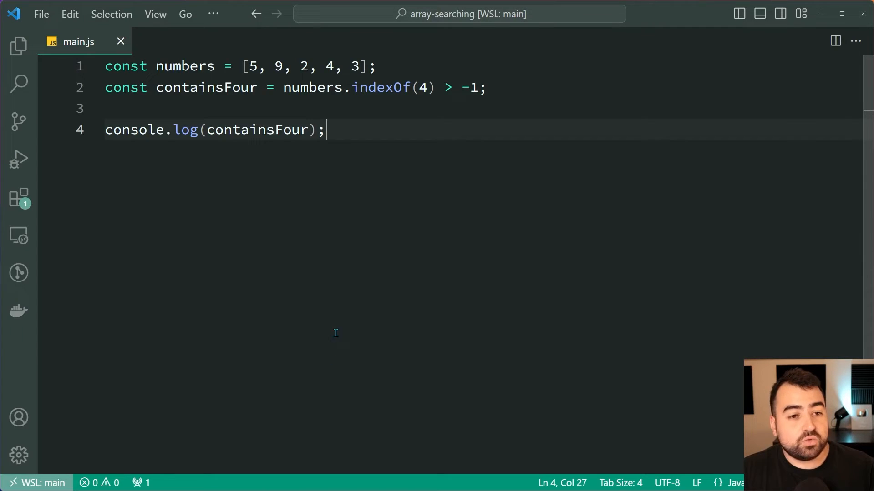
pyautogui.moveTo(531, 221)
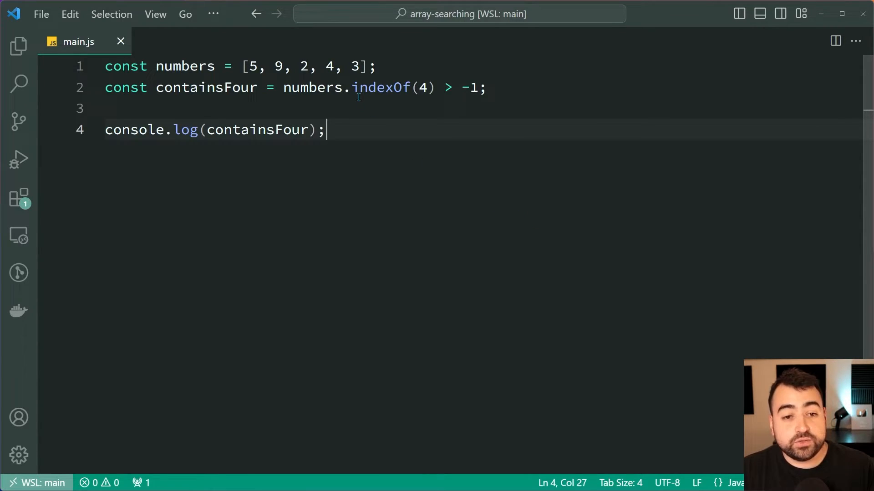
# - Replace the indexOf(4) > -1 check on line 2 with numbers.includes(4)
pyautogui.write('in')
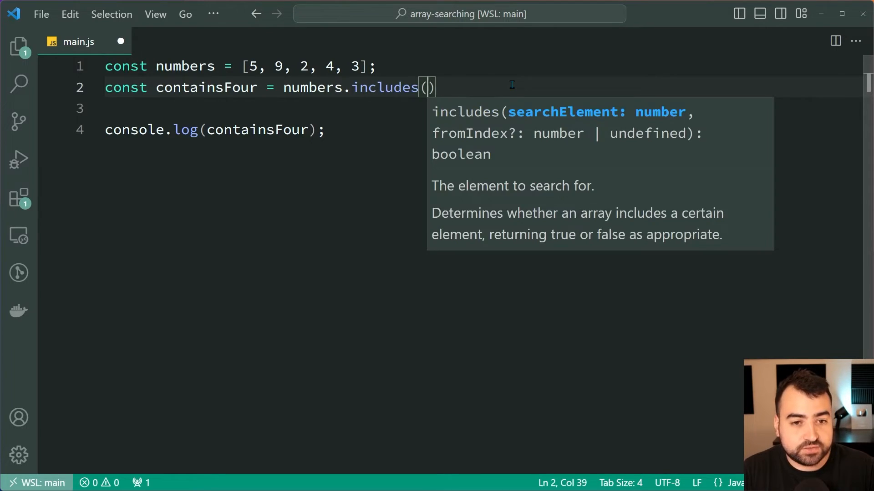
pyautogui.write('4')
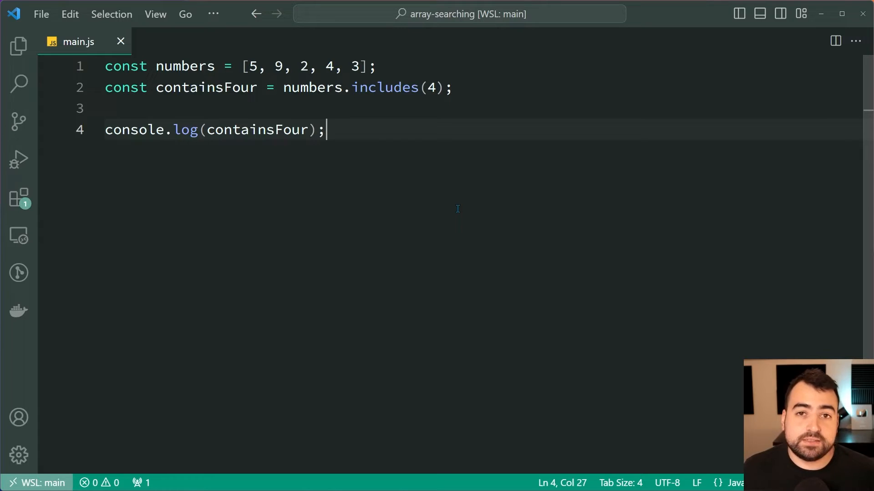
pyautogui.moveTo(451, 193)
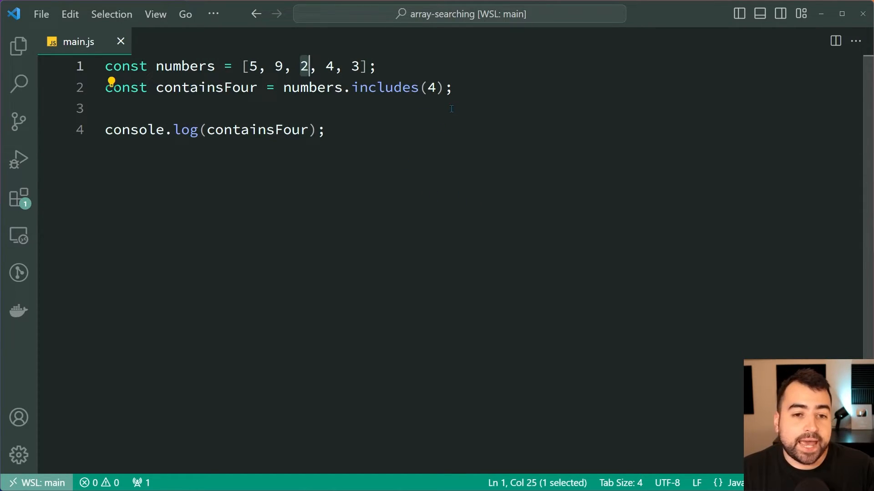
pyautogui.press('Backspace')
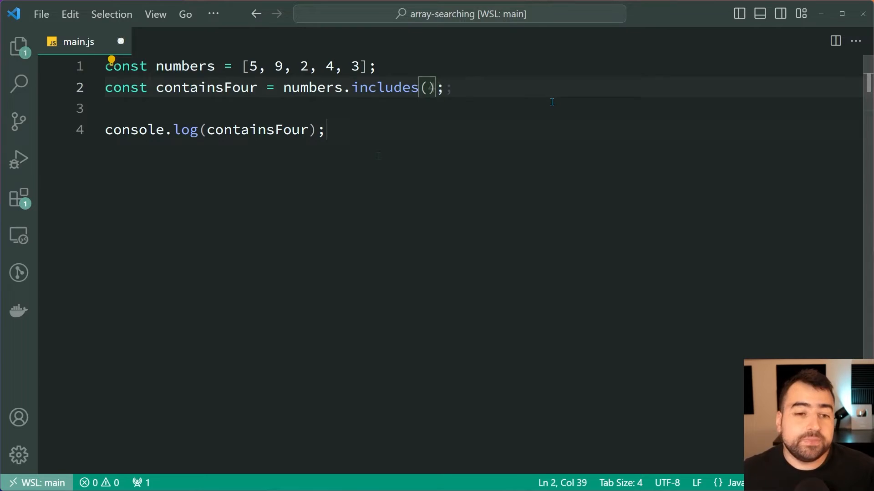
pyautogui.write('4')
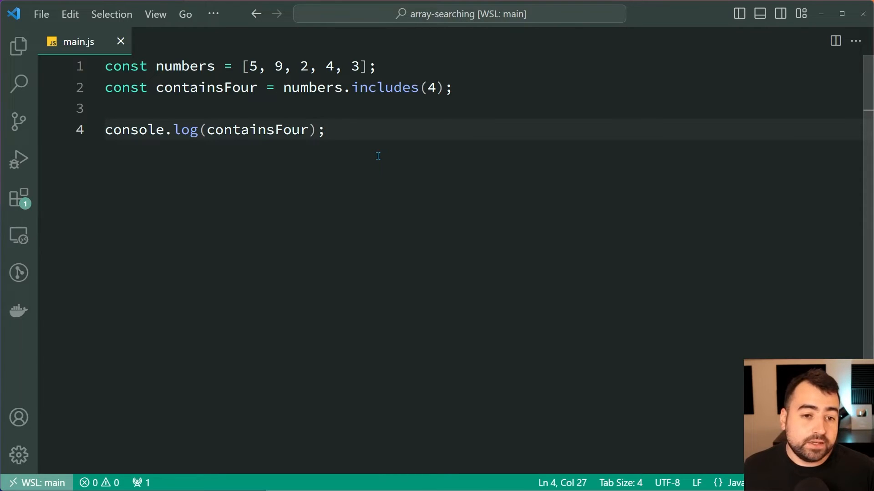
# - Replace includes(4) with find(n => { return n % 2 === 0; }) and save
pyautogui.moveTo(344, 87); pyautogui.dragTo(453, 88)
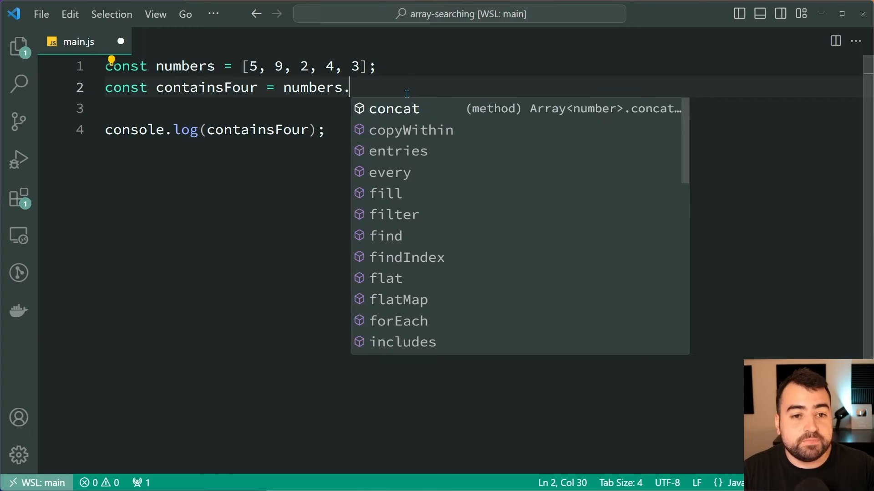
pyautogui.write('find')
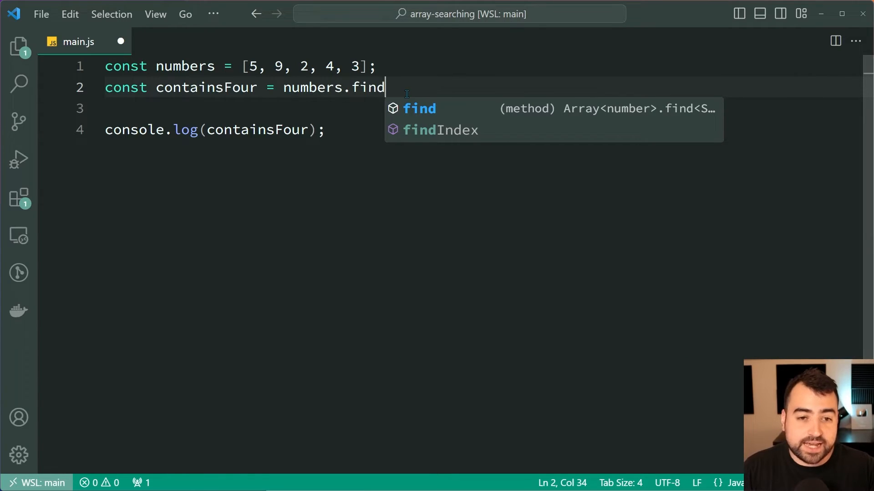
pyautogui.write('()')
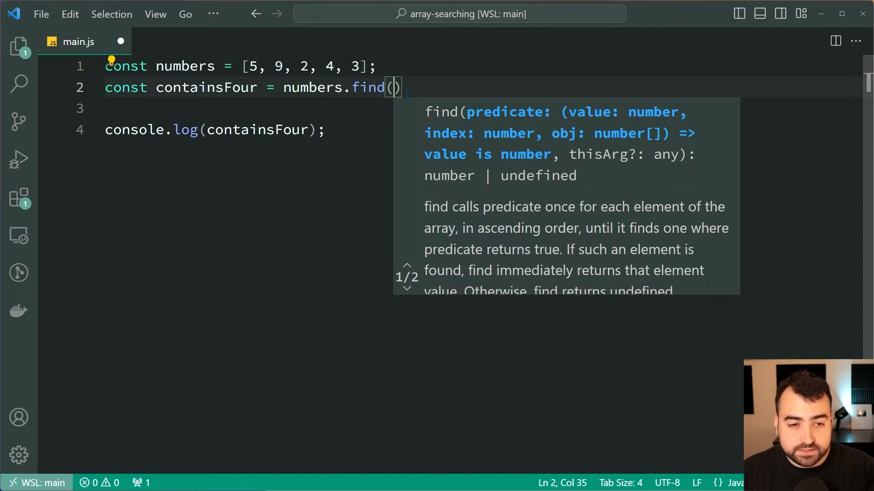
pyautogui.write('n => {')
pyautogui.write('return n')
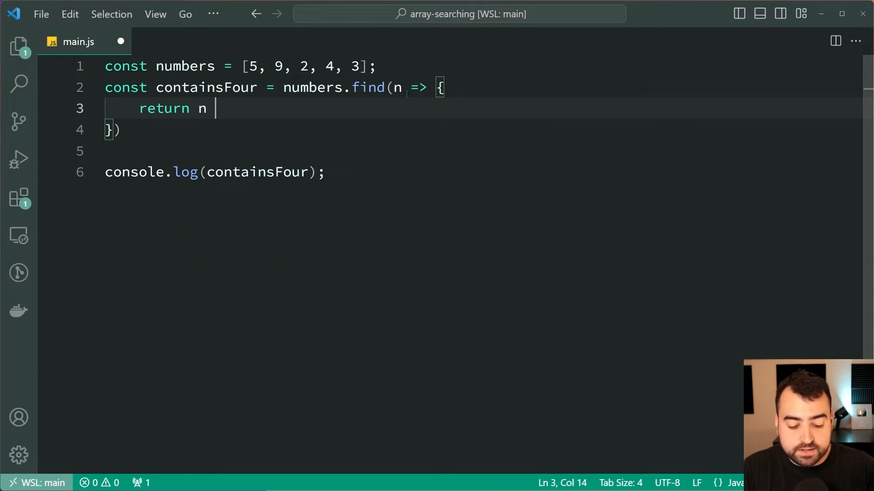
pyautogui.write('% 2 ===')
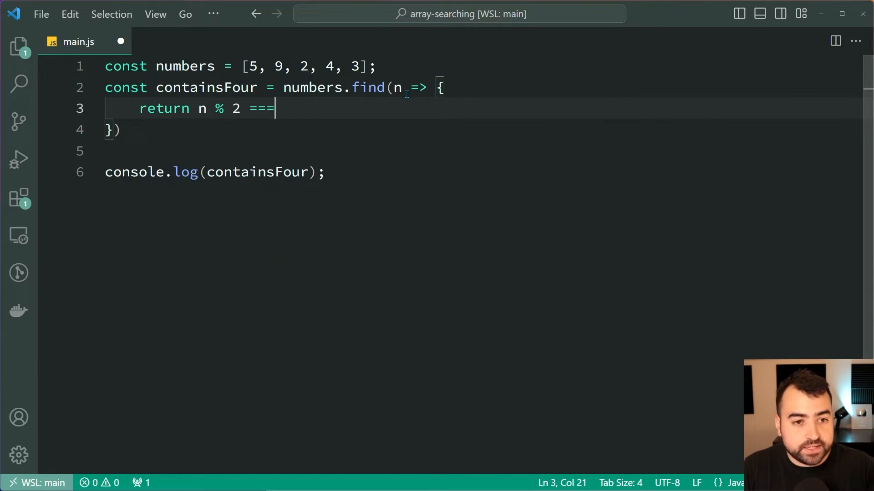
pyautogui.write('0;')
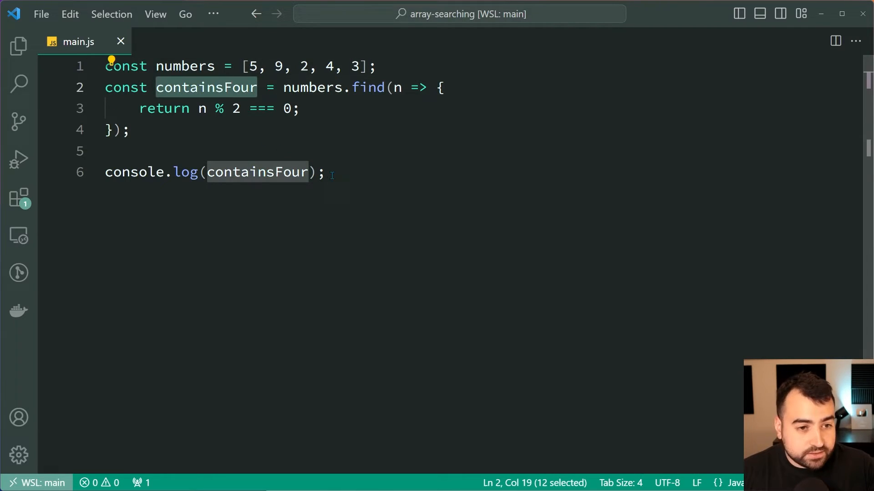
# - Rename containsFour to firstEvenNumber in the declaration and console.log, then highlight the callback
pyautogui.write('firstEvenNumbe')
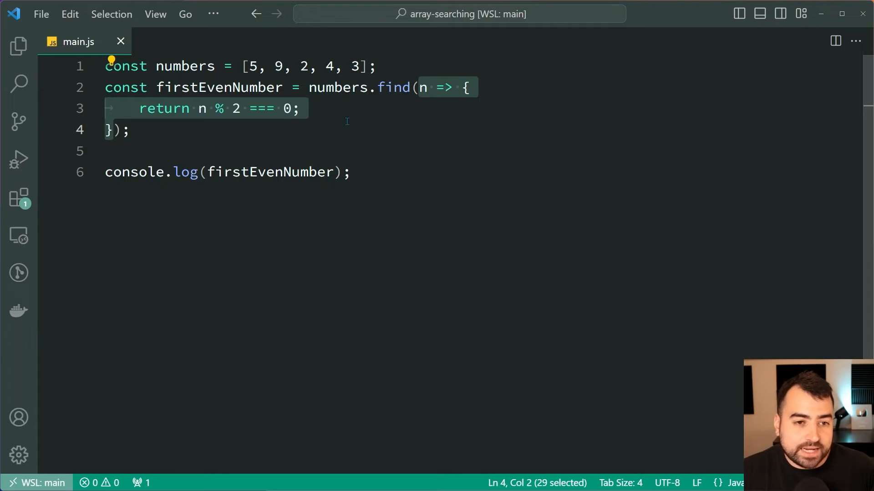
pyautogui.click(468, 88)
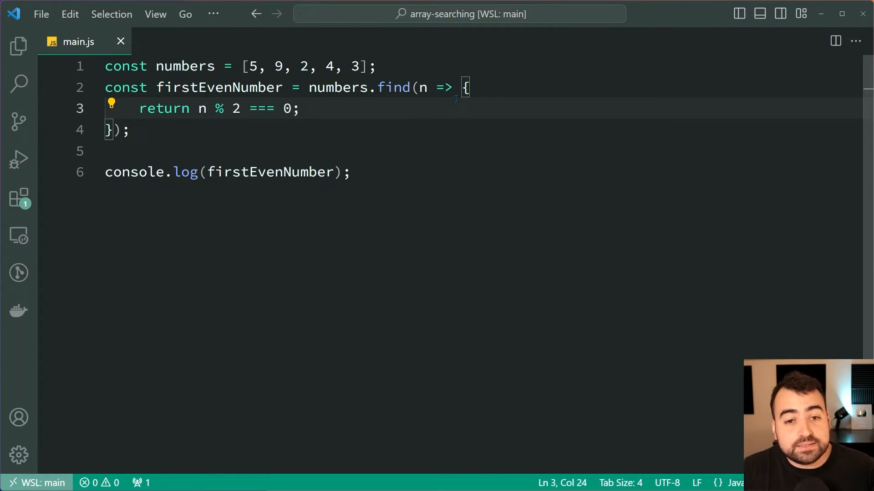
pyautogui.moveTo(440, 136)
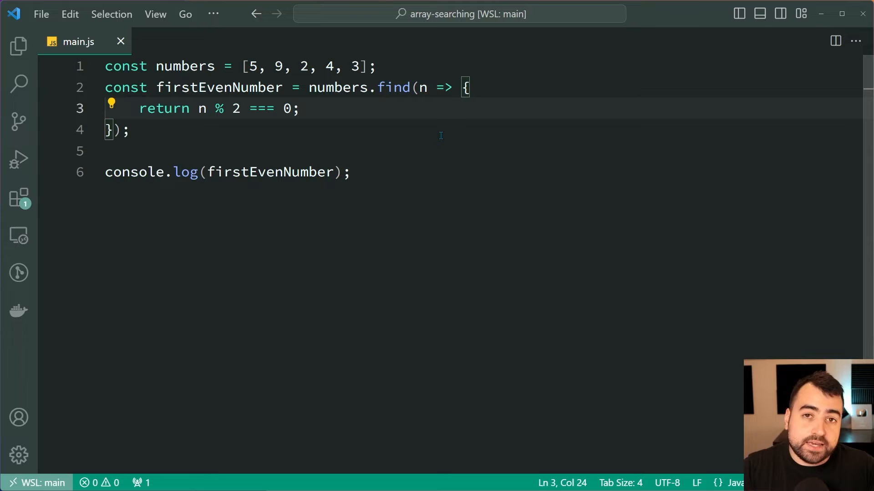
pyautogui.click(409, 87)
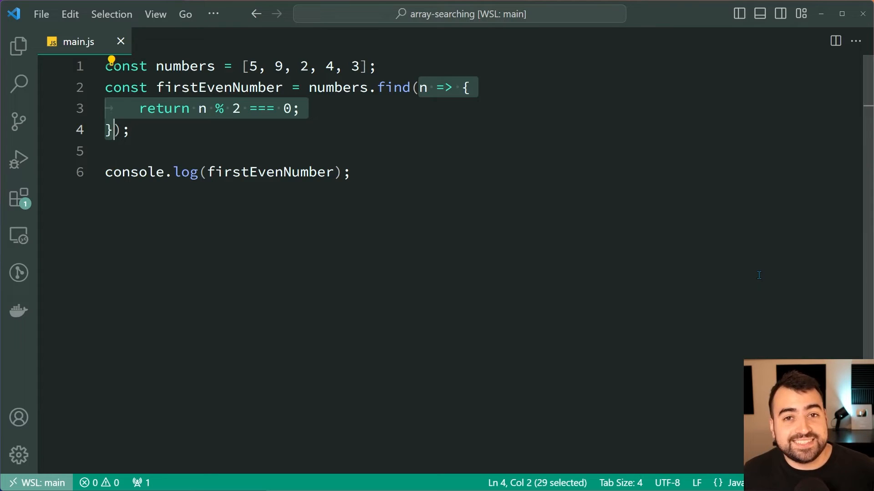
pyautogui.click(402, 87)
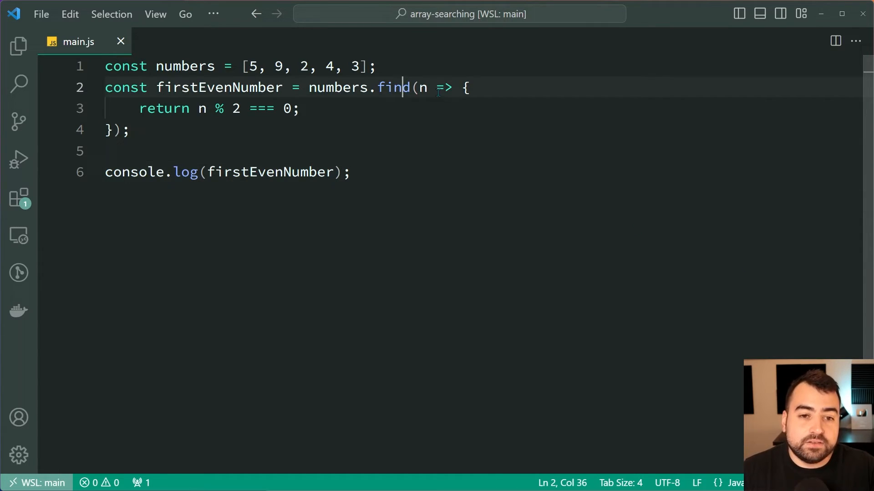
# - Change numbers.find to numbers.findIndex for firstEvenNumber and save
pyautogui.write('Index')
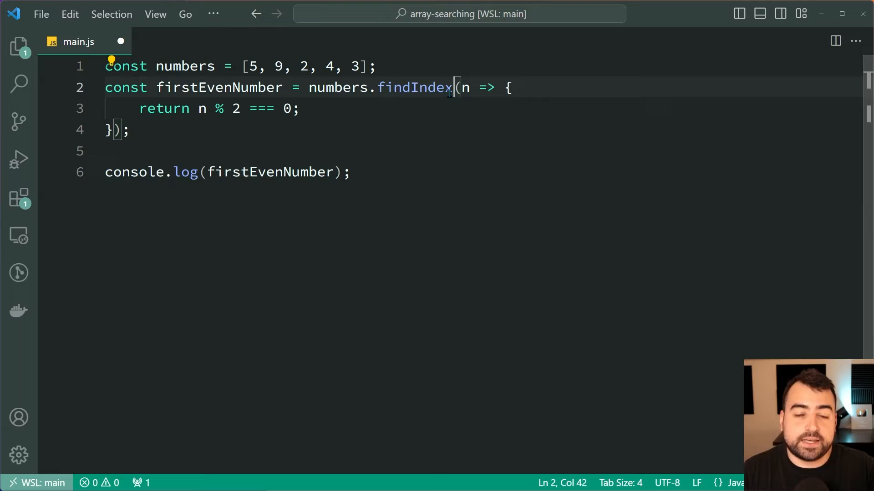
pyautogui.press('ctrl+s')
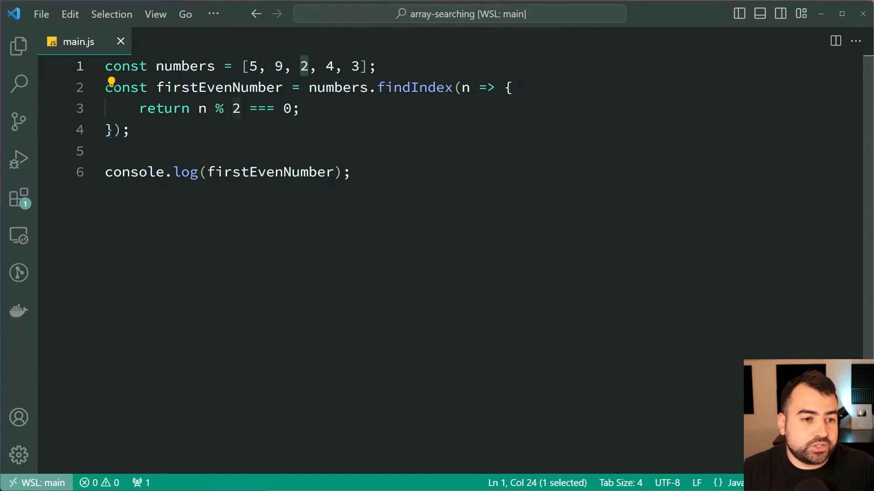
# - Condense the findIndex callback to the one-liner n => n % 2 === 0 and save
pyautogui.write('n);')
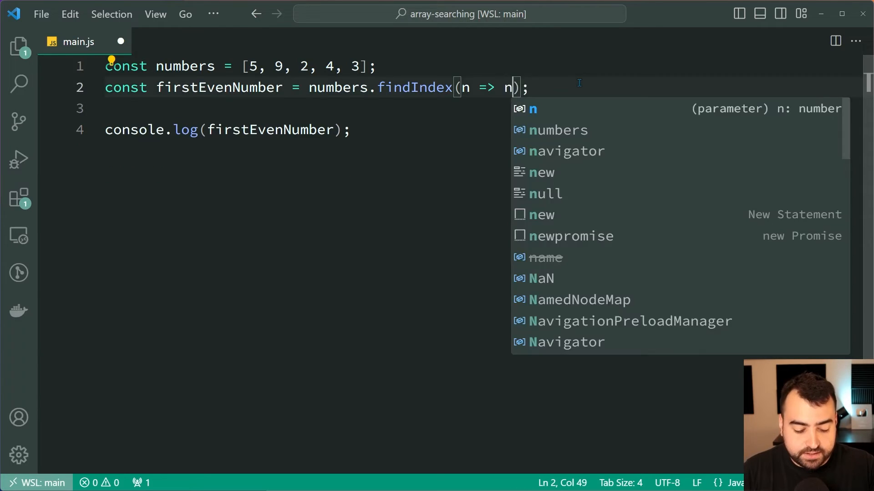
pyautogui.write('% 2 ===')
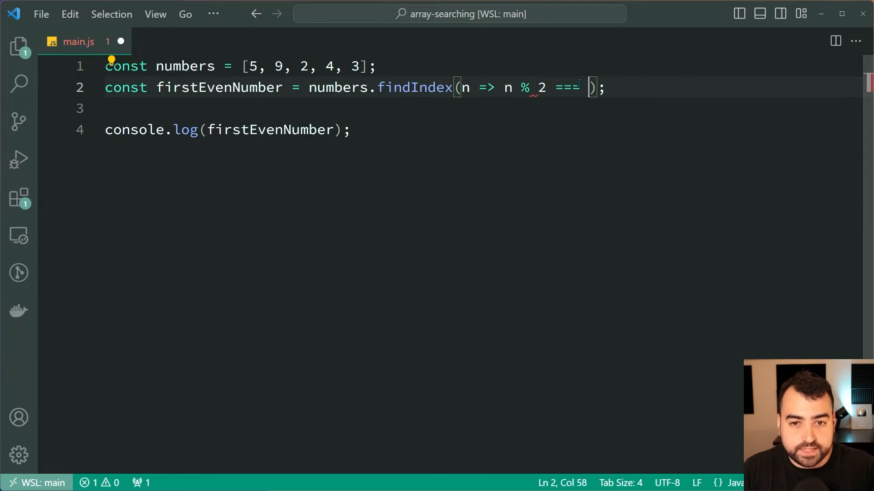
pyautogui.write('0')
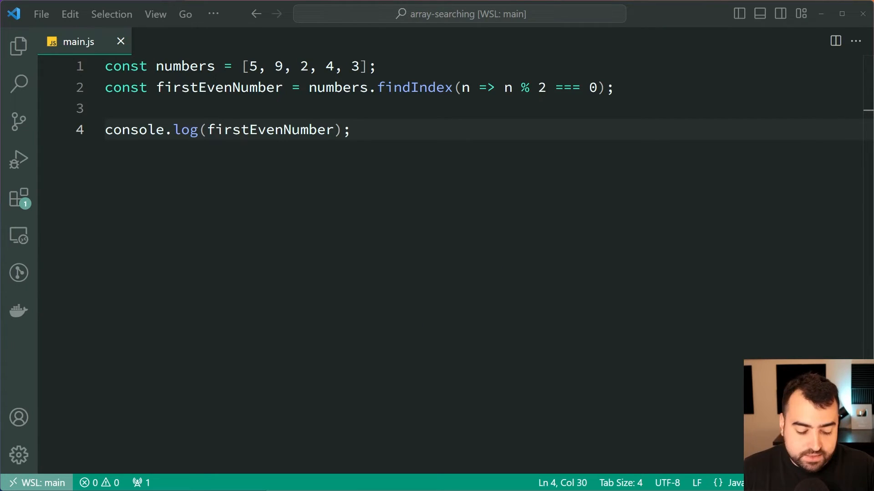
# - Paste a three-object id/name users array at the top and begin 'const user ='
pyautogui.click(377, 65)
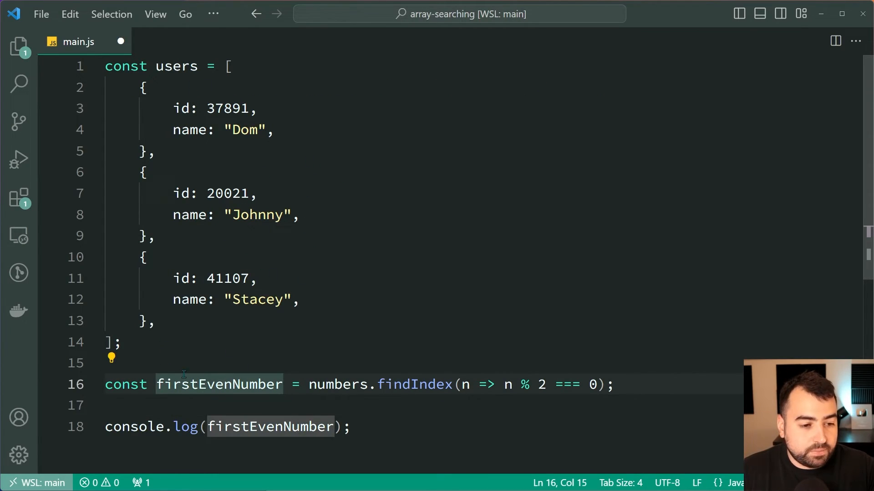
pyautogui.write('const')
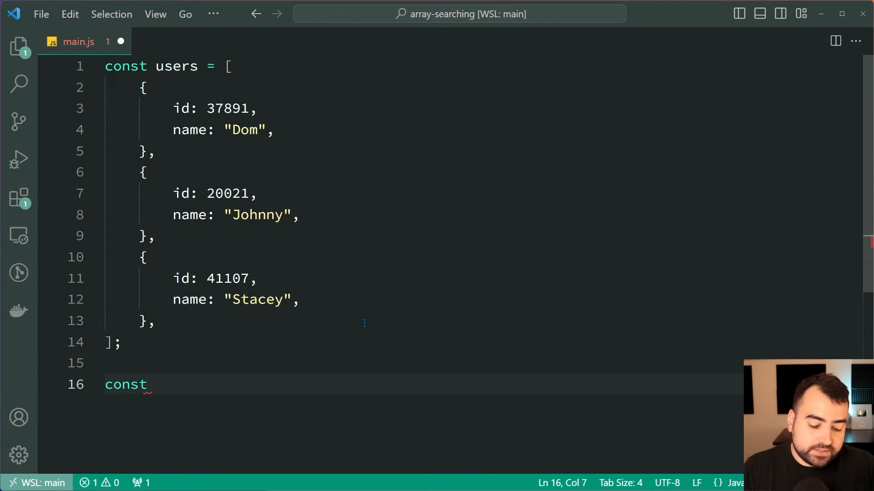
pyautogui.write('user =')
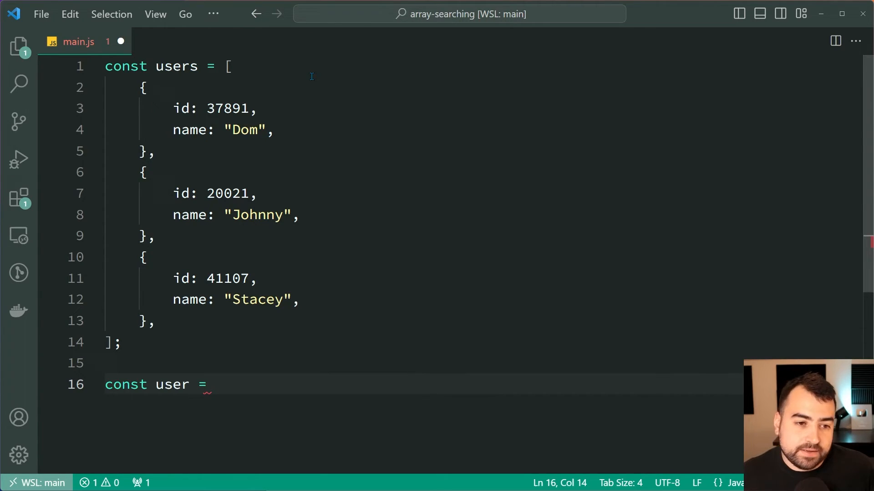
# - Set user to users.find(u => u.id === 20021), log it, and save
pyautogui.write('use')
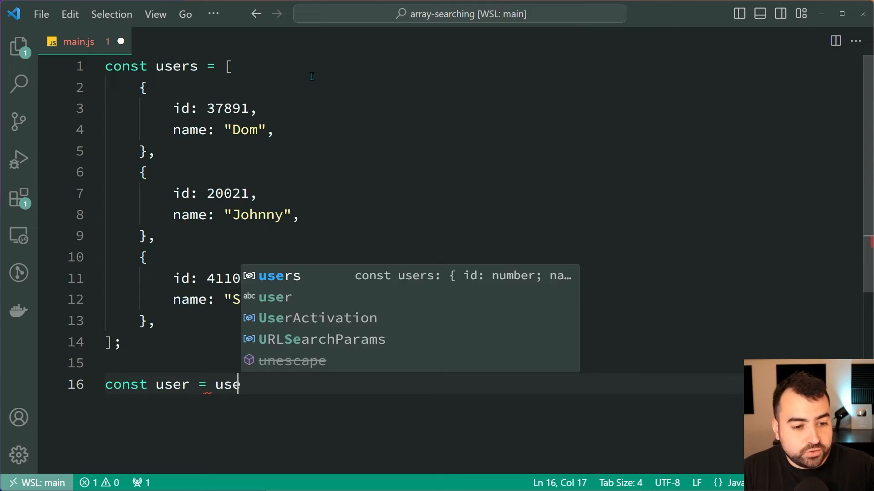
pyautogui.write('rs.find(')
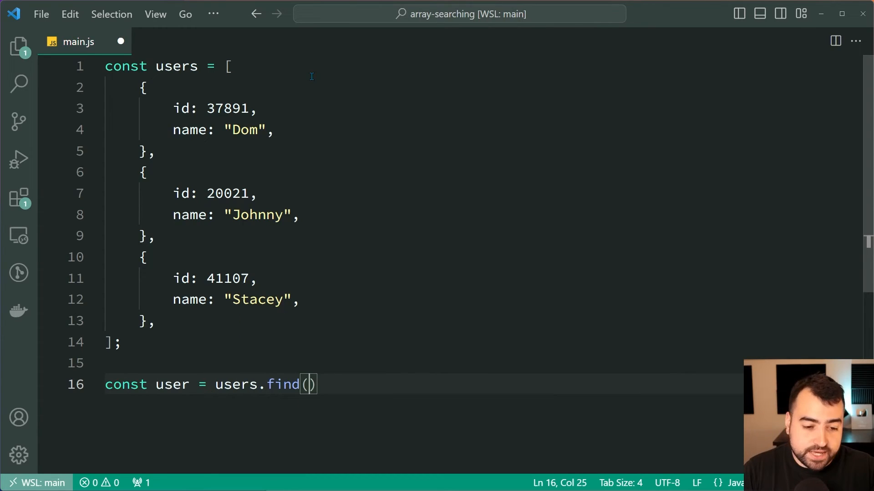
pyautogui.write('u =>')
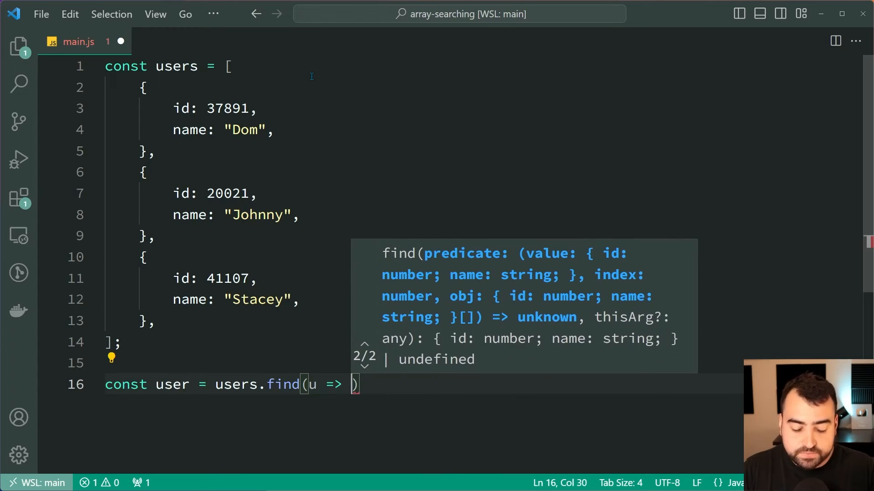
pyautogui.write('u.id ===')
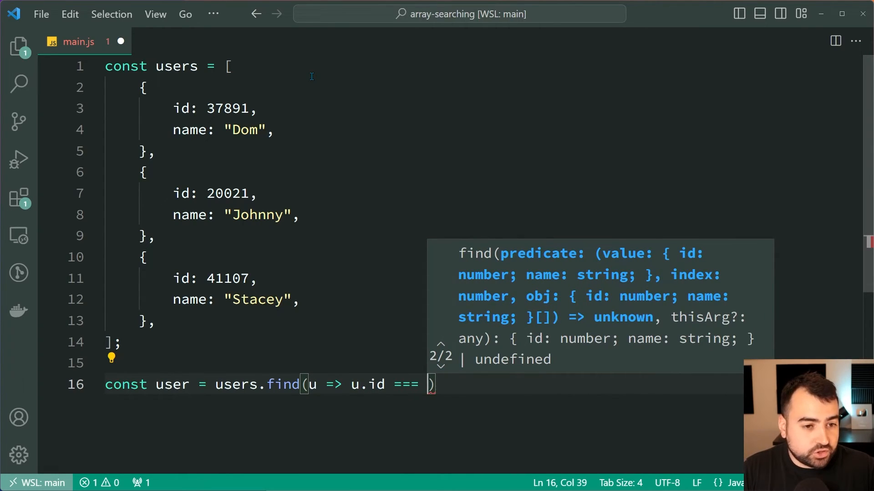
pyautogui.write('20021);')
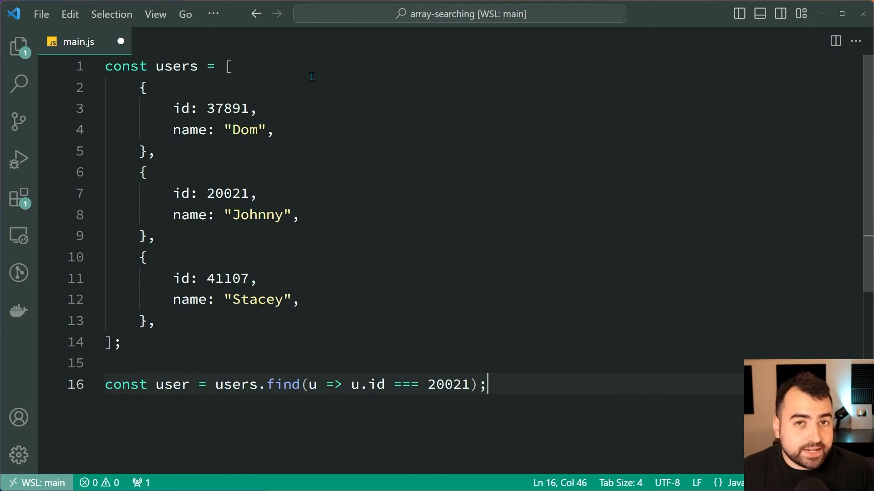
pyautogui.doubleClick(447, 384)
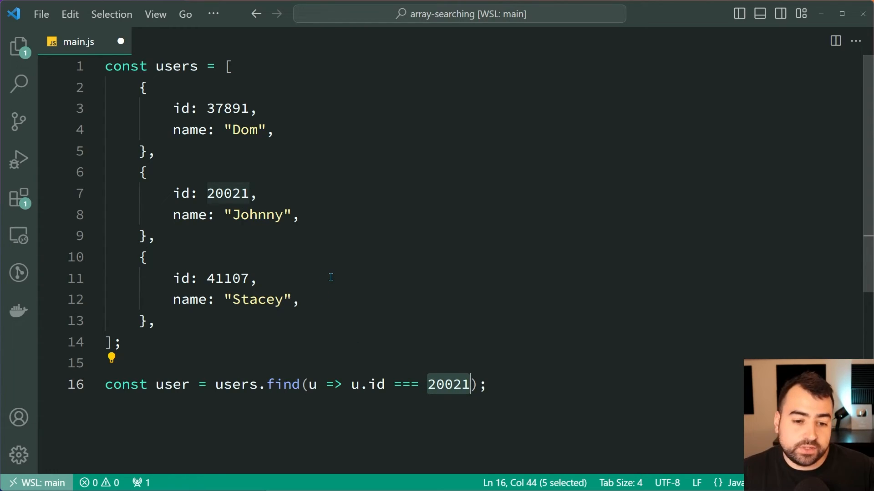
pyautogui.moveTo(597, 415)
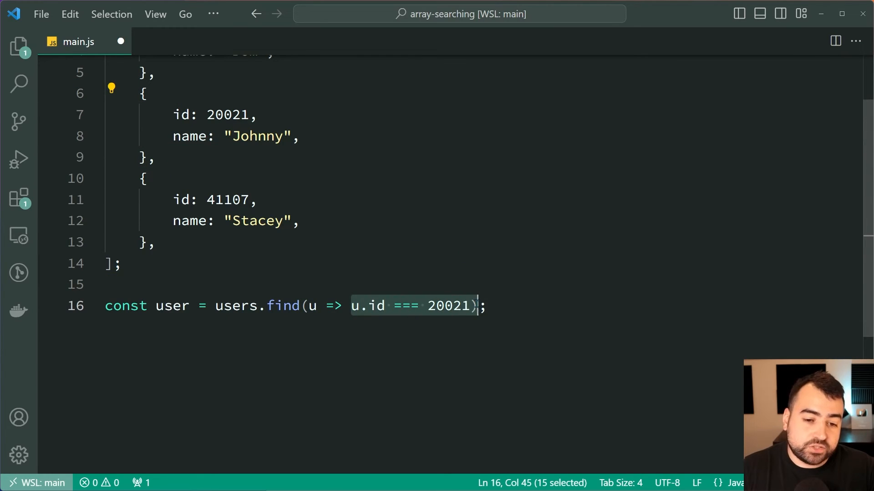
pyautogui.write('console.log(user);')
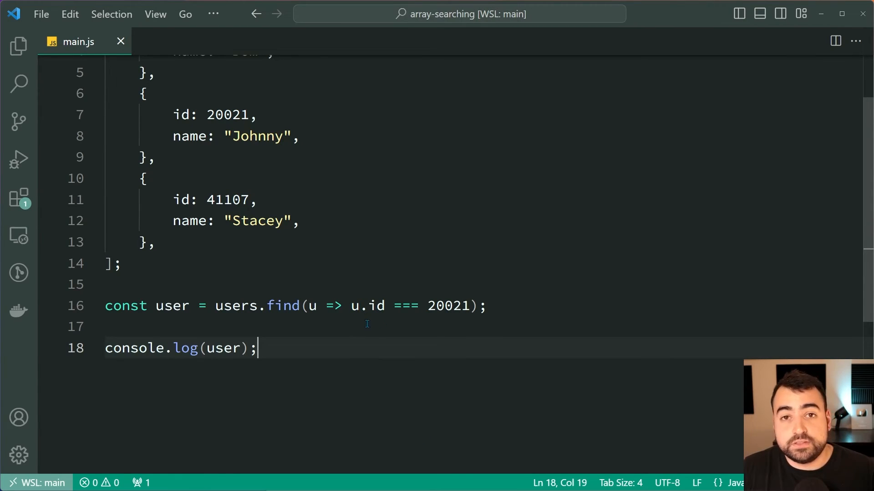
pyautogui.moveTo(350, 306); pyautogui.dragTo(469, 306)
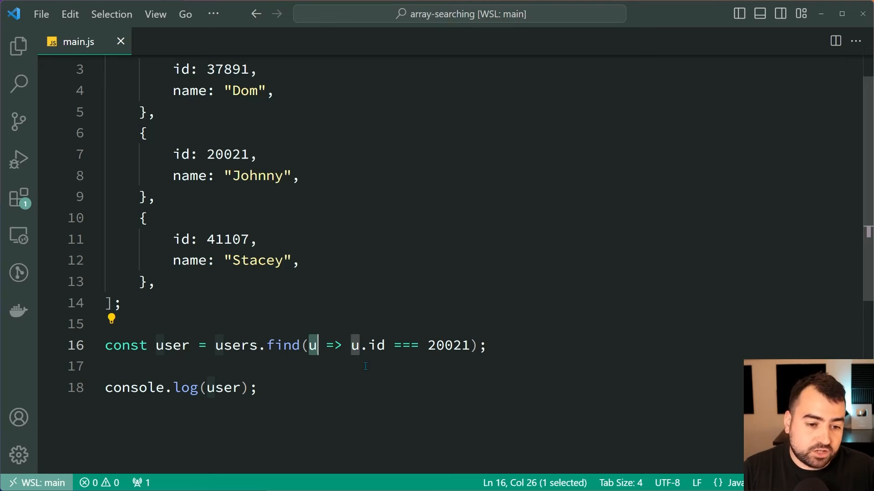
# - Demo a destructured ({ id }) callback parameter, then undo back to the numbers findIndex code
pyautogui.write('(u')
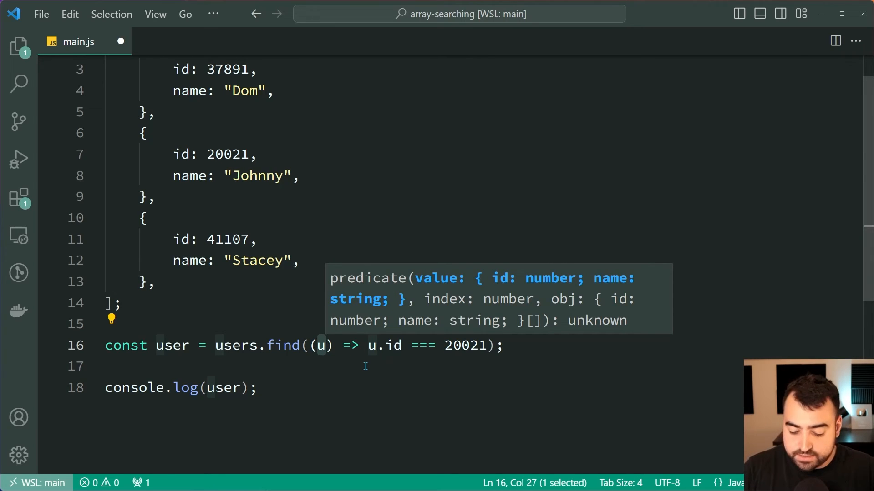
pyautogui.write('{ }')
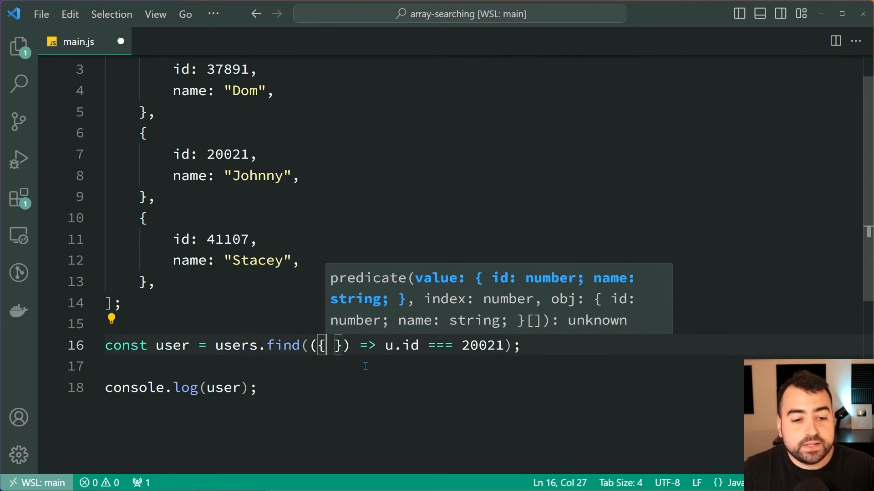
pyautogui.write('id')
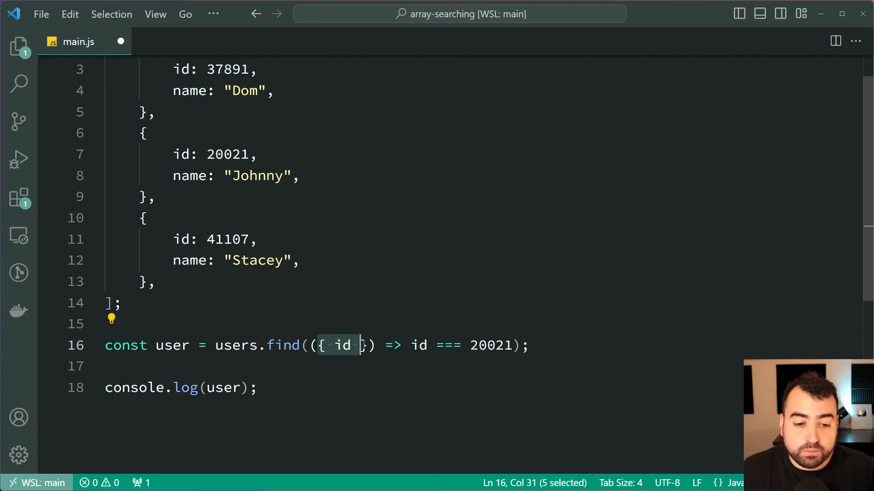
pyautogui.doubleClick(342, 345)
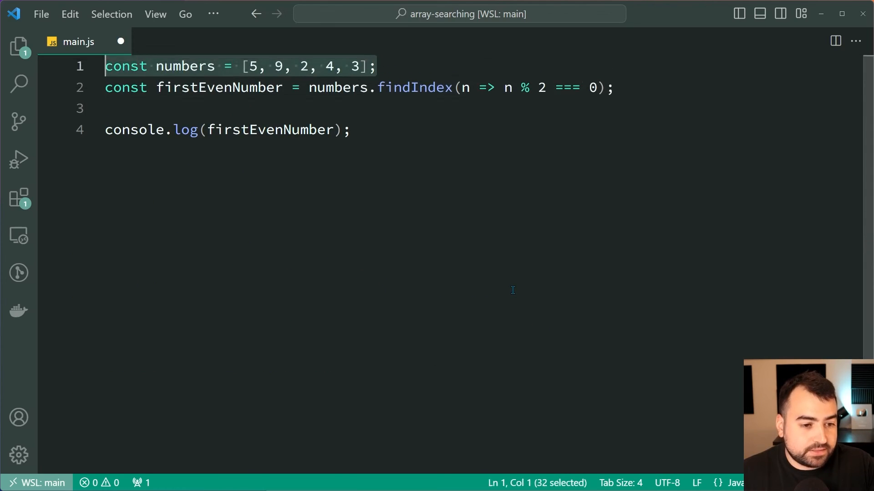
# - Replace the findIndex call on the numbers line with findLastIndex
pyautogui.click(594, 88)
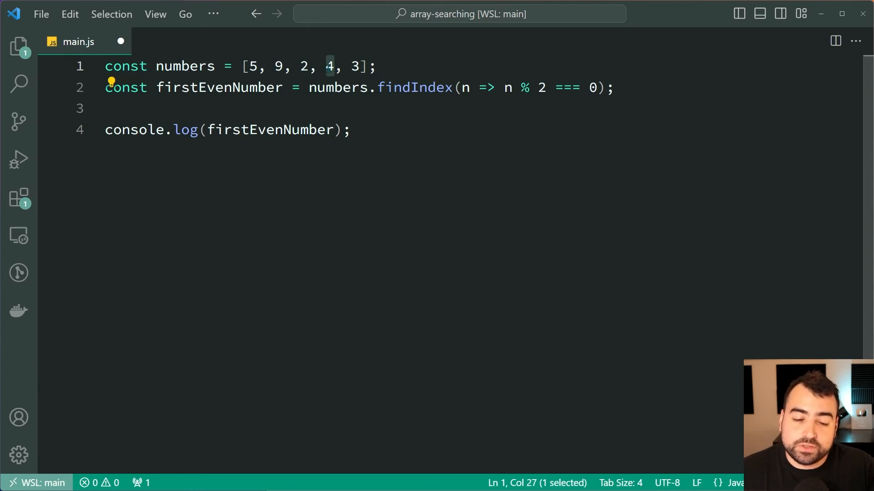
pyautogui.doubleClick(415, 88)
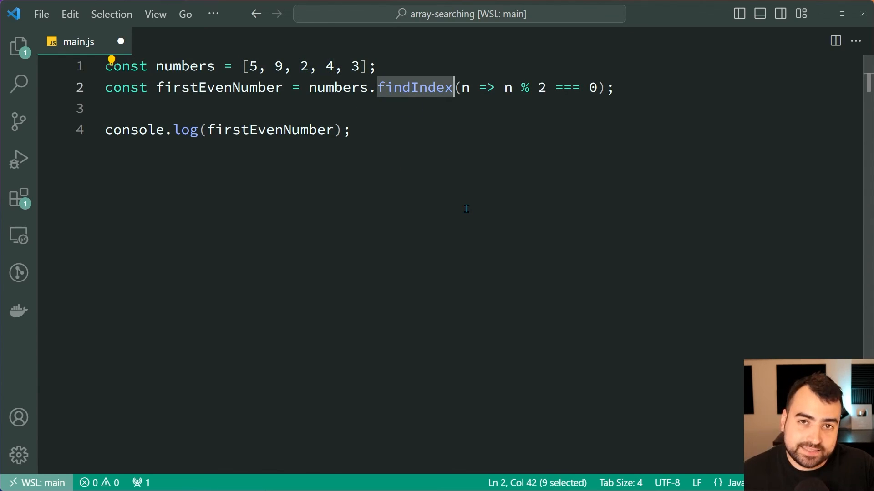
pyautogui.write('findLas')
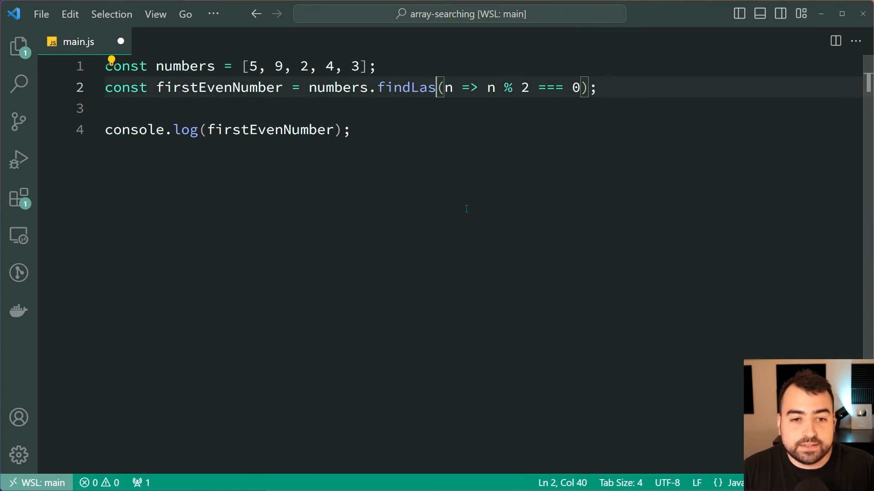
pyautogui.write('tIndex')
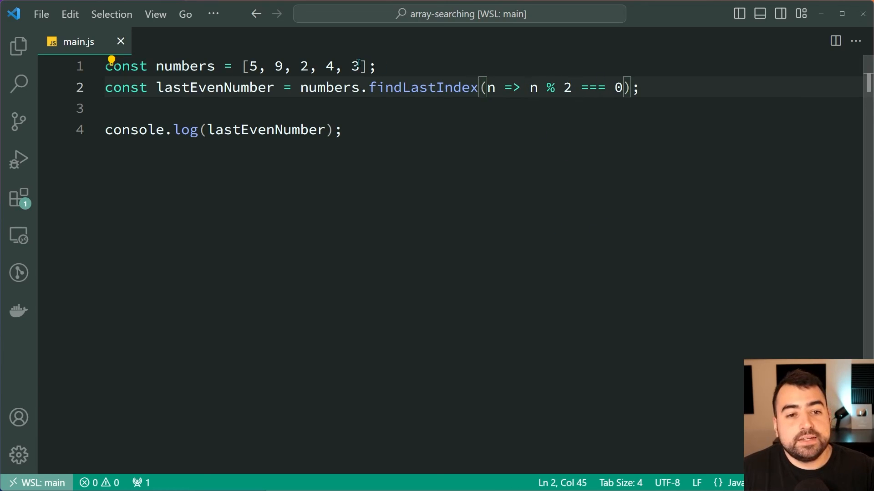
# - Check Chrome's console showing 4 from main.js:4, then focus the console prompt
pyautogui.click(353, 87)
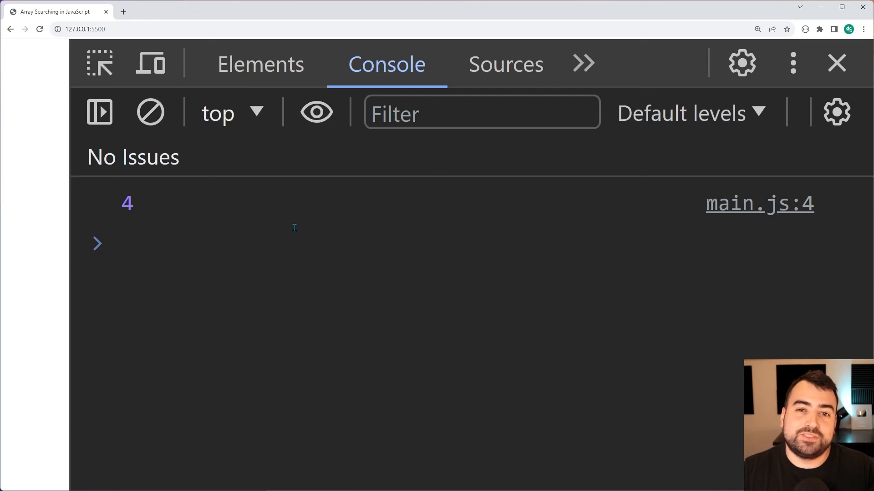
pyautogui.click(223, 245)
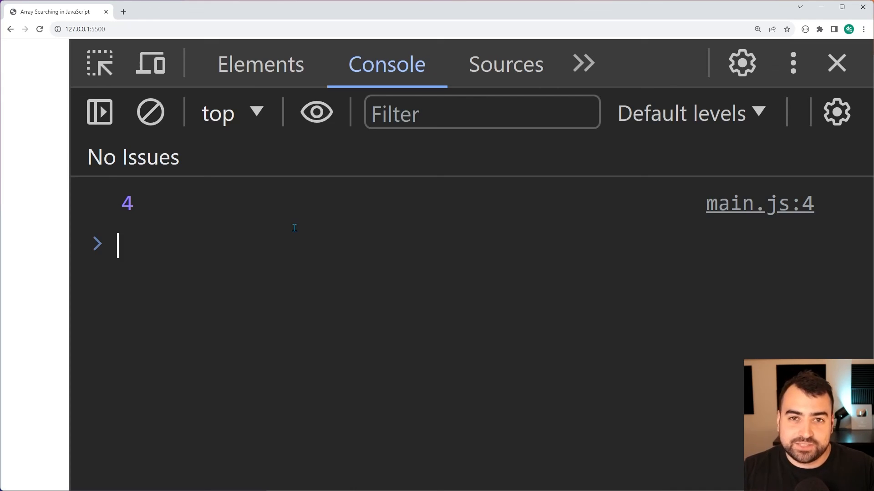